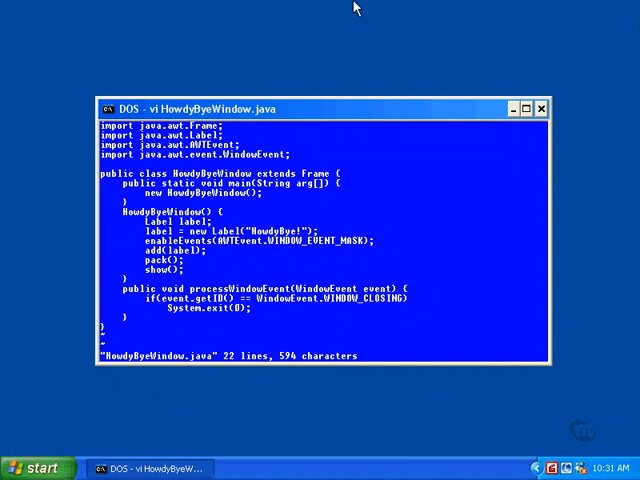
pyautogui.moveTo(220, 120)
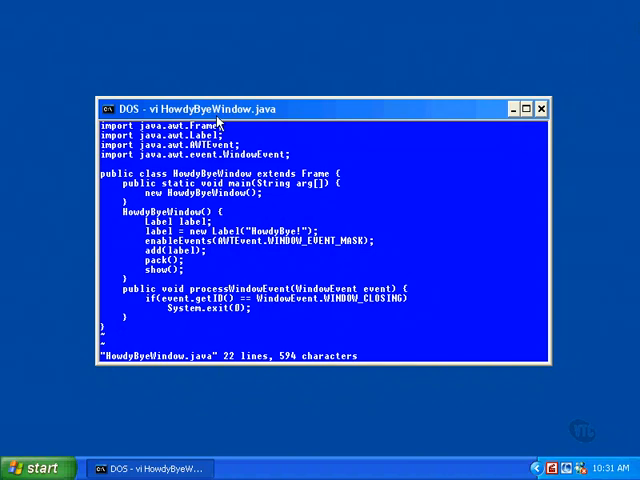
pyautogui.moveTo(248, 176)
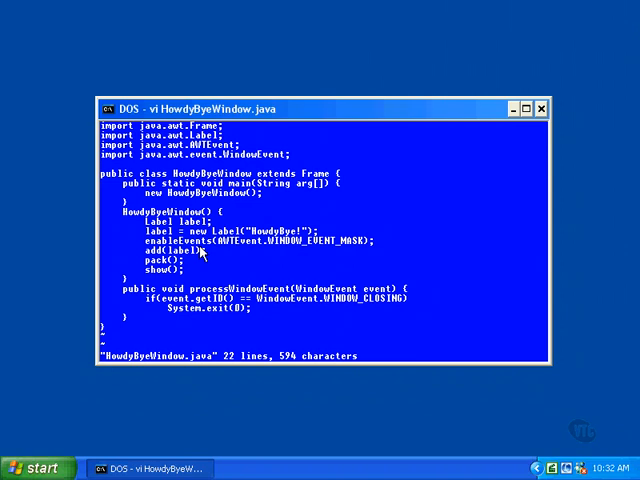
pyautogui.moveTo(308, 292)
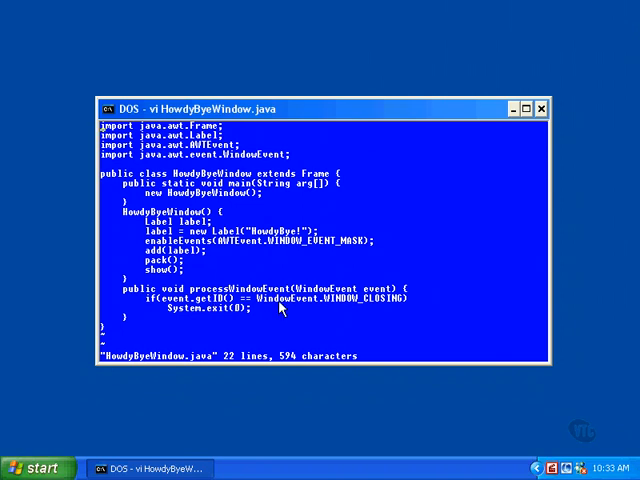
pyautogui.moveTo(284, 308)
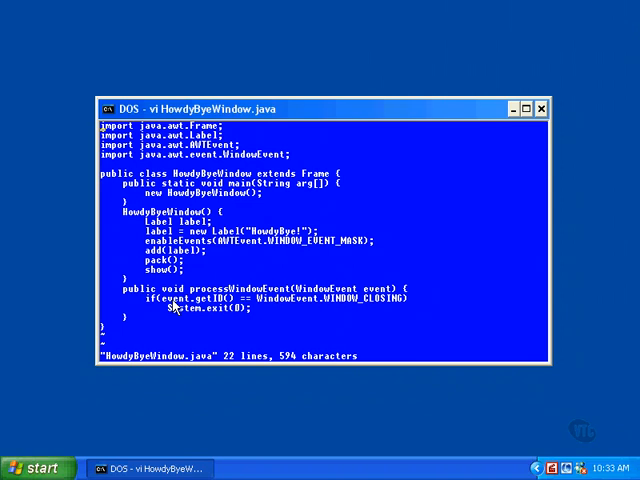
pyautogui.moveTo(204, 322)
pyautogui.write('javac Howdy')
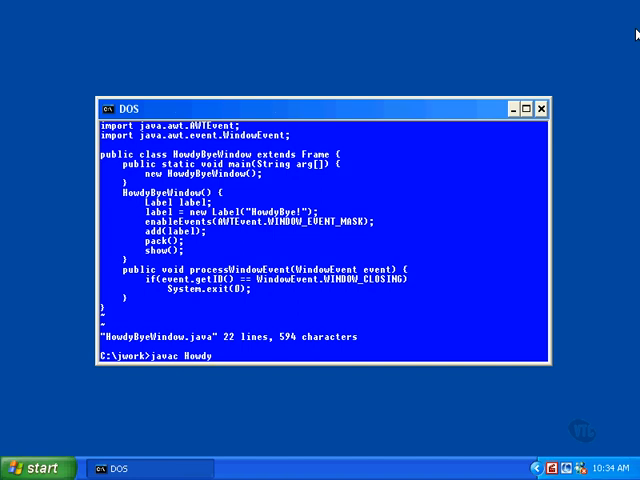
# Step: Compile HowdyByeWindow.java with javac, finishing without errors
pyautogui.write('ByeWindow.')
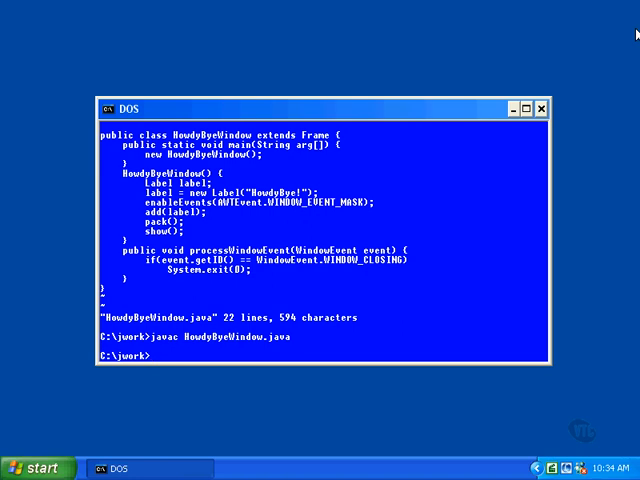
# Step: Run java HowdyByeWindow to show the HowdyBye! window, then close it to exit
pyautogui.write('java H')
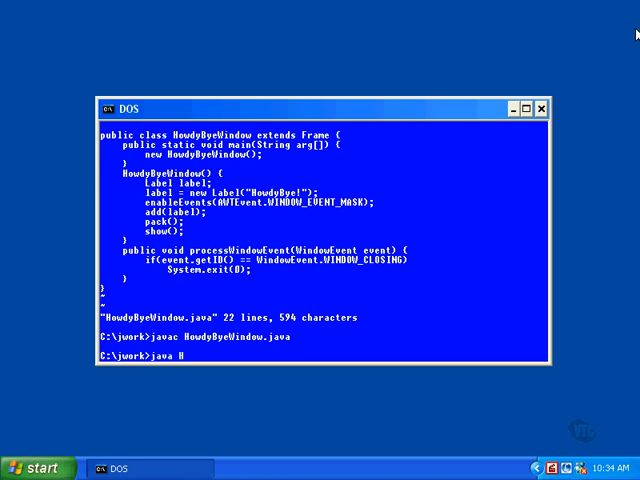
pyautogui.write('owdyByeWindow')
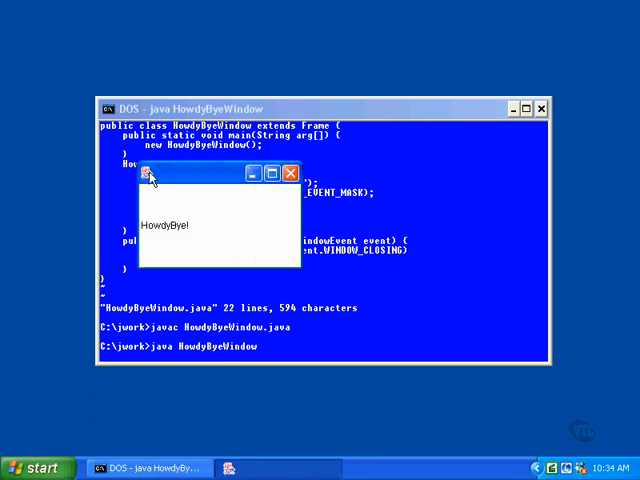
pyautogui.moveTo(292, 174)
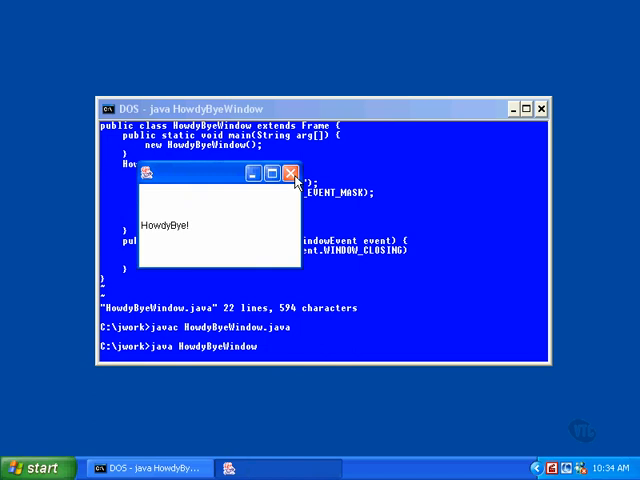
pyautogui.moveTo(292, 176)
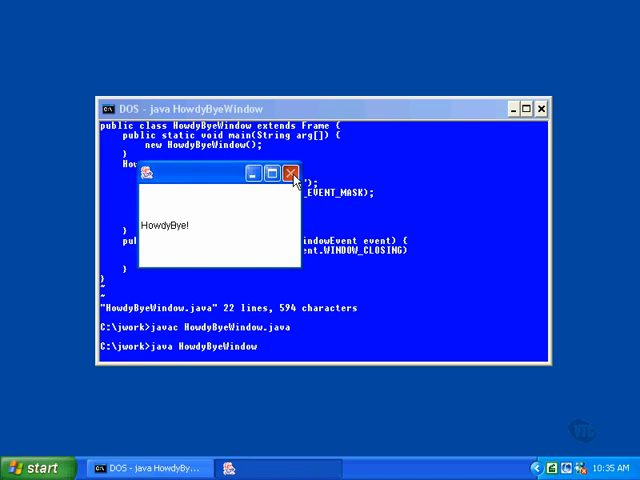
pyautogui.click(292, 174)
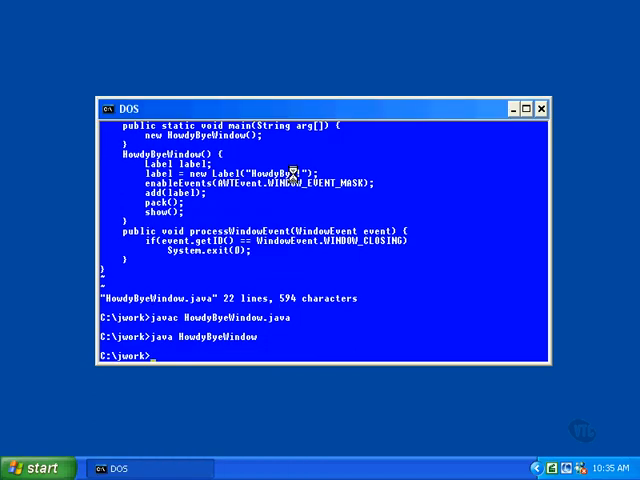